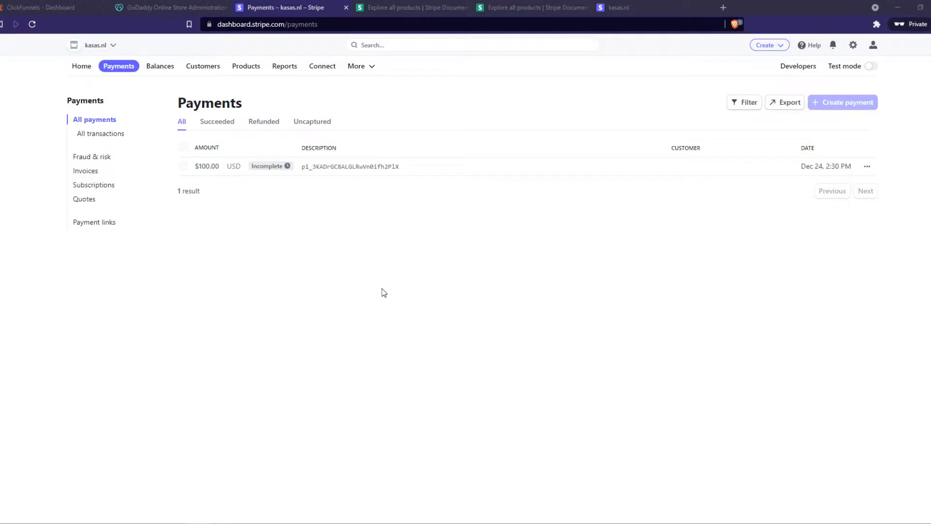
{"action": "mouse_move", "coordinate": [646, 95]}
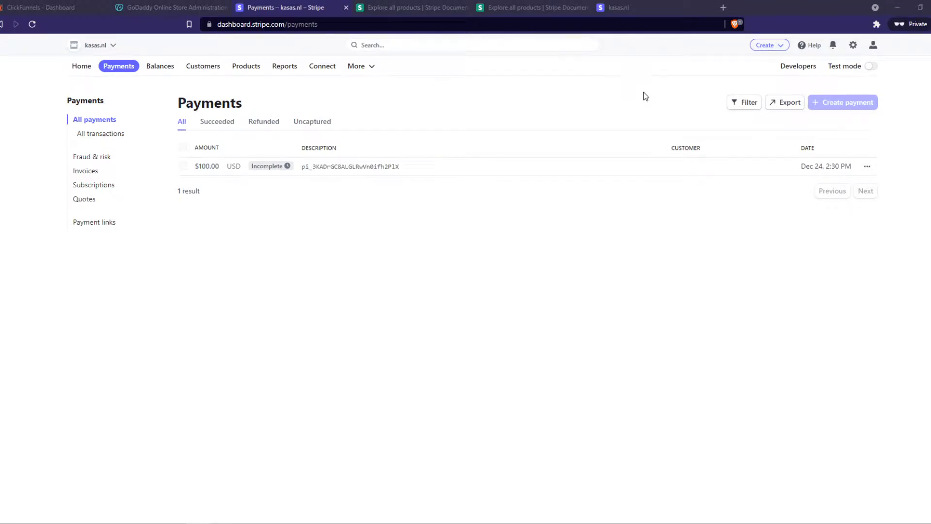
{"action": "mouse_move", "coordinate": [365, 139]}
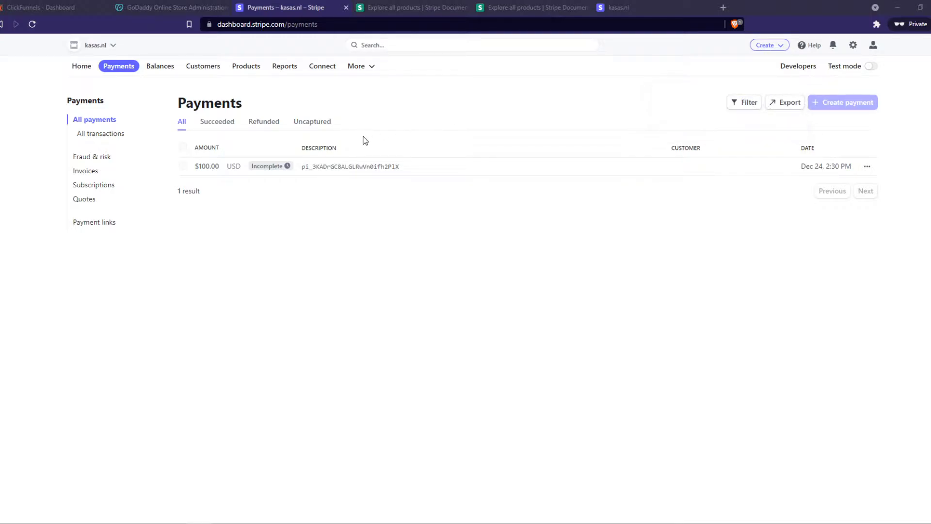
{"action": "mouse_move", "coordinate": [95, 119]}
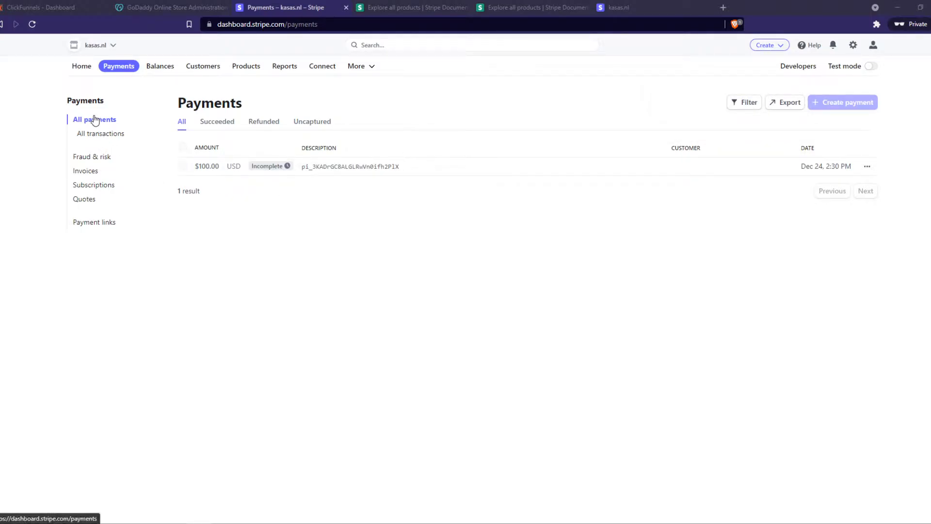
{"action": "mouse_move", "coordinate": [89, 60]}
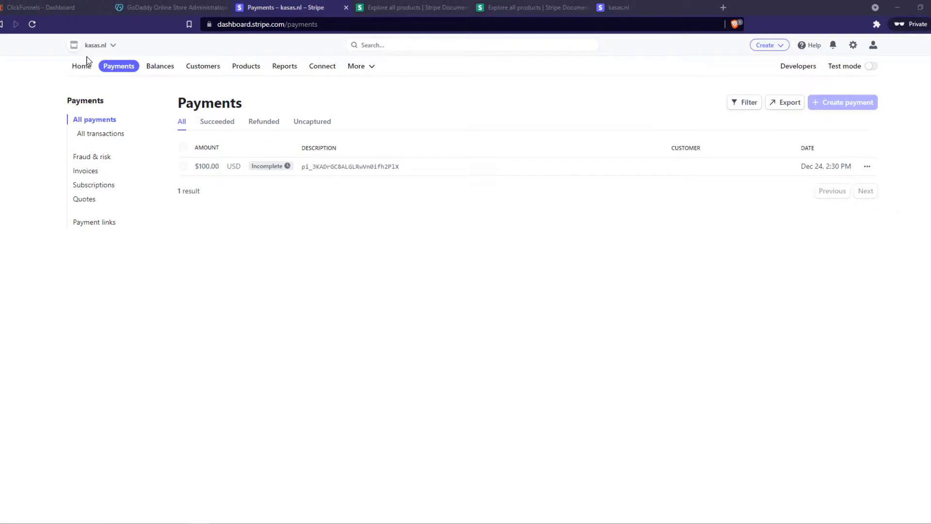
Start a new payment link, add My service as the product, then remove it again.
{"action": "left_click", "coordinate": [768, 44]}
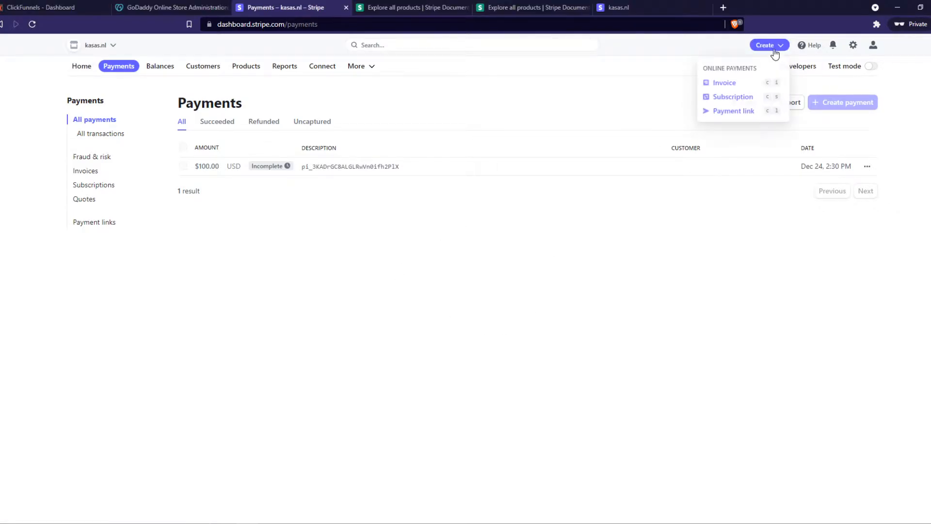
{"action": "left_click", "coordinate": [733, 111]}
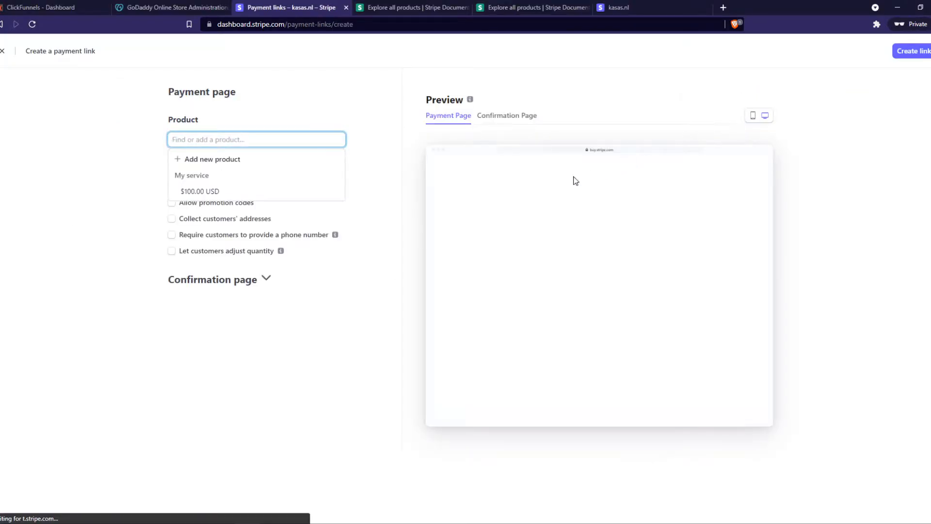
{"action": "left_click", "coordinate": [192, 175]}
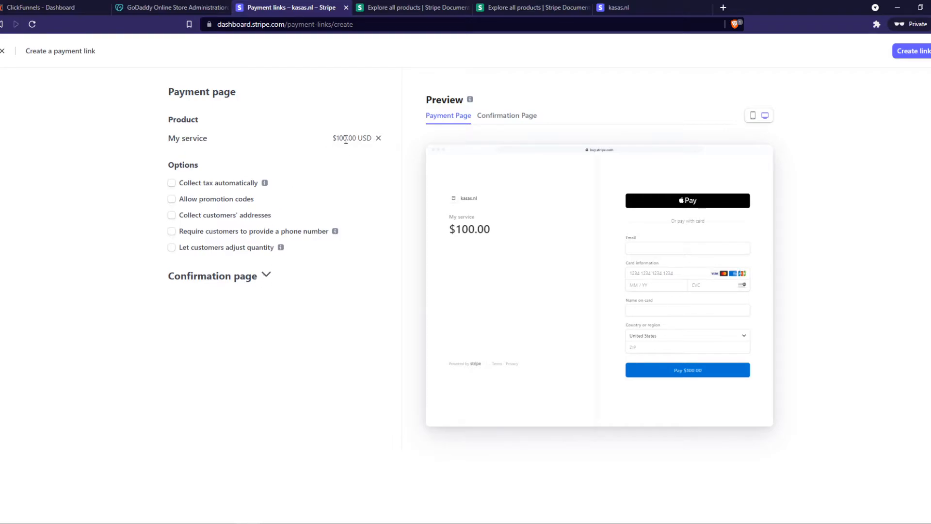
{"action": "left_click", "coordinate": [377, 138]}
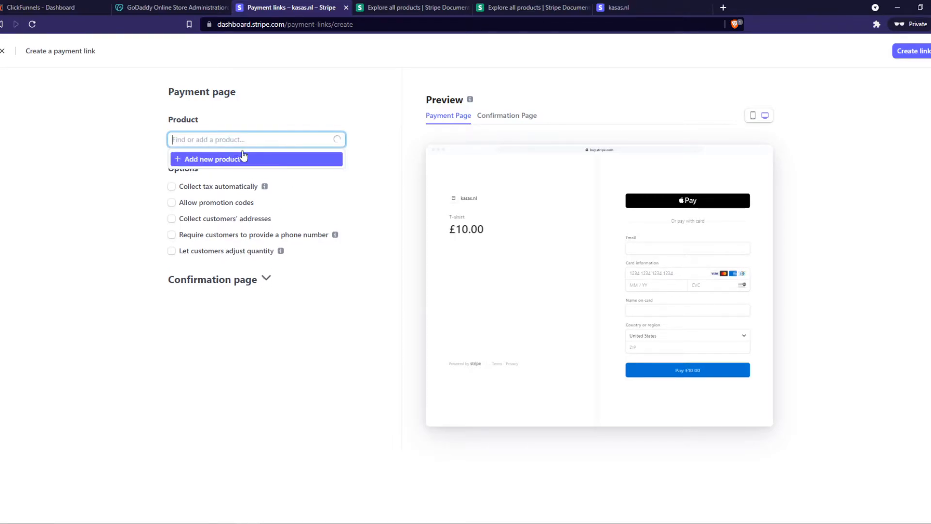
Begin adding a brand-new product and reach its price currency list.
{"action": "left_click", "coordinate": [213, 159]}
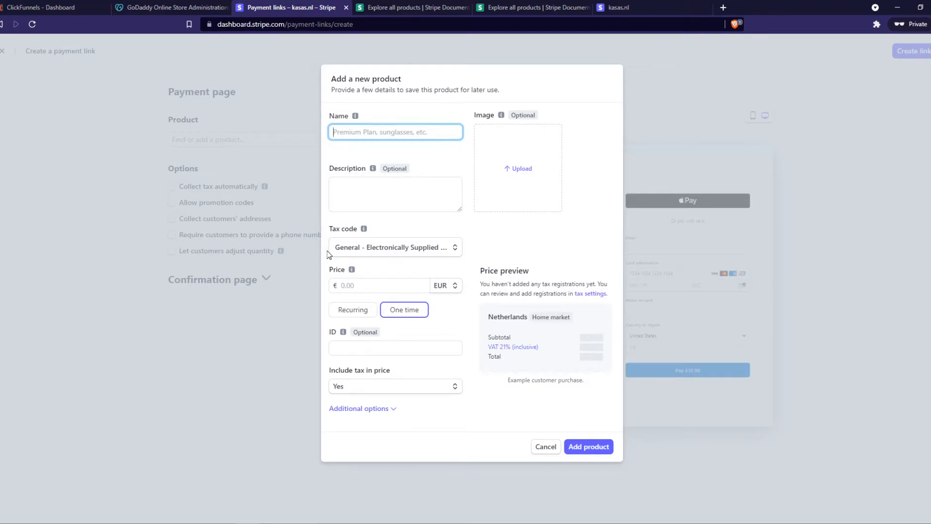
{"action": "mouse_move", "coordinate": [456, 285]}
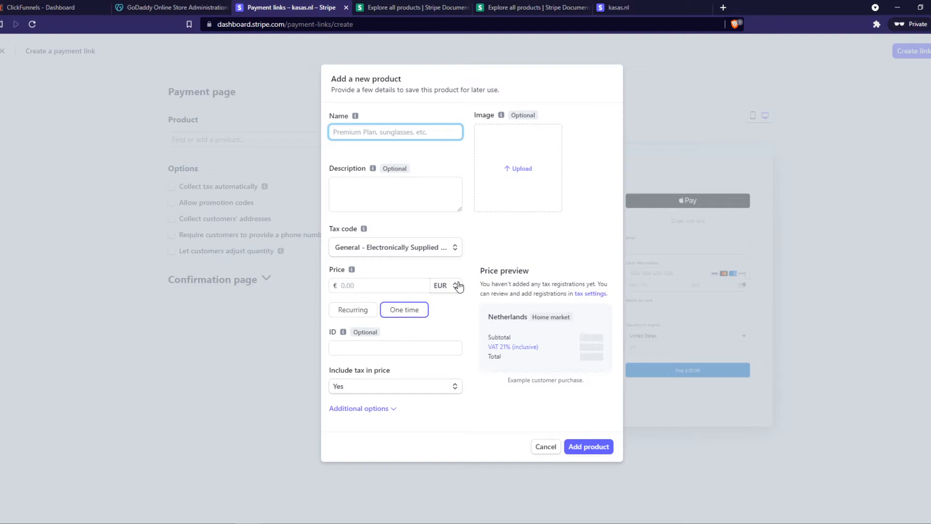
{"action": "left_click", "coordinate": [446, 285]}
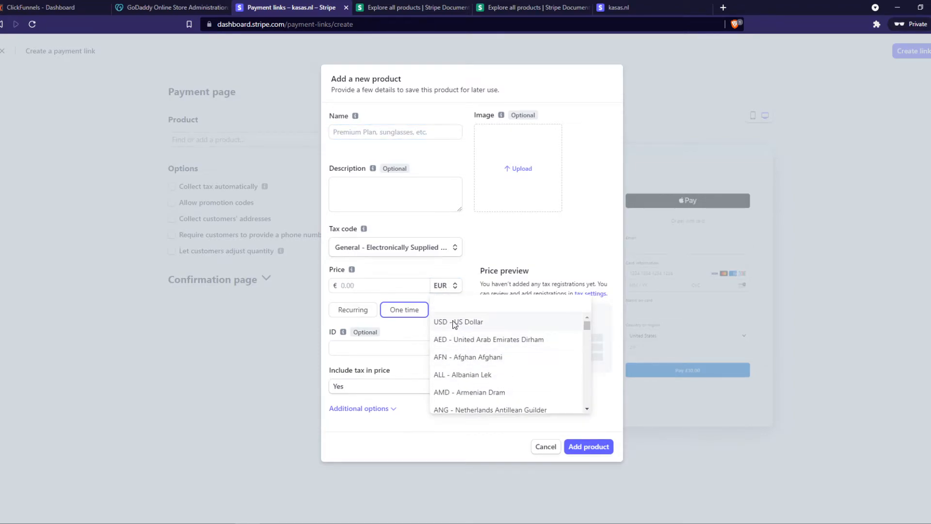
Change the new product's price currency from EUR to AUD - Australian Dollar.
{"action": "left_click", "coordinate": [457, 322]}
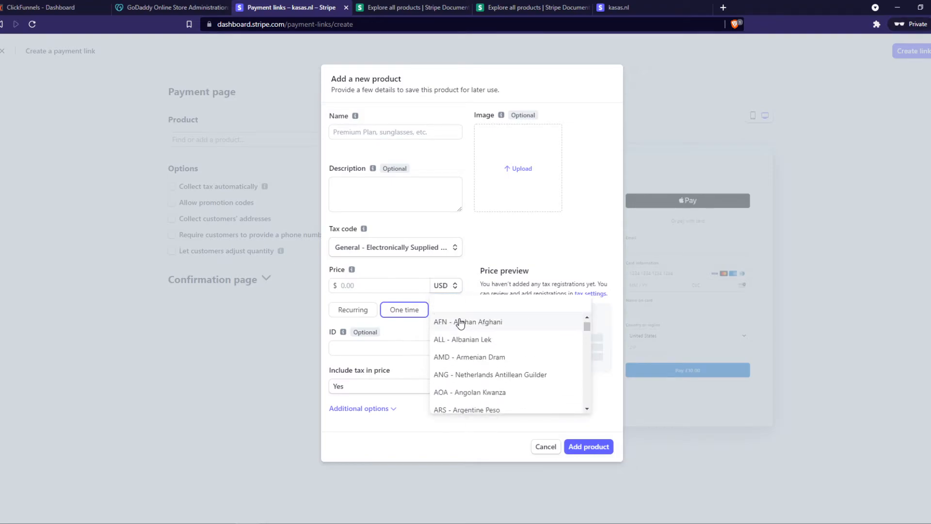
{"action": "scroll", "scroll_direction": "down", "scroll_amount": 3}
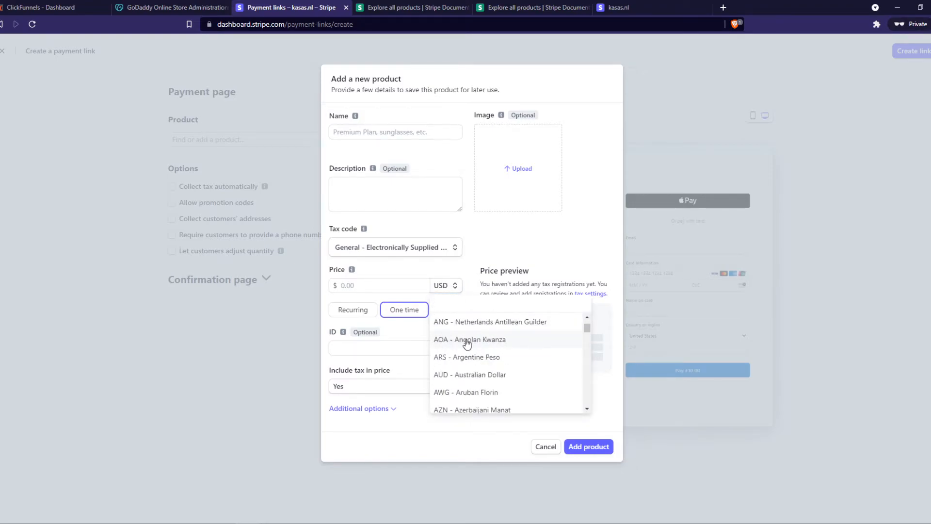
{"action": "left_click", "coordinate": [470, 375]}
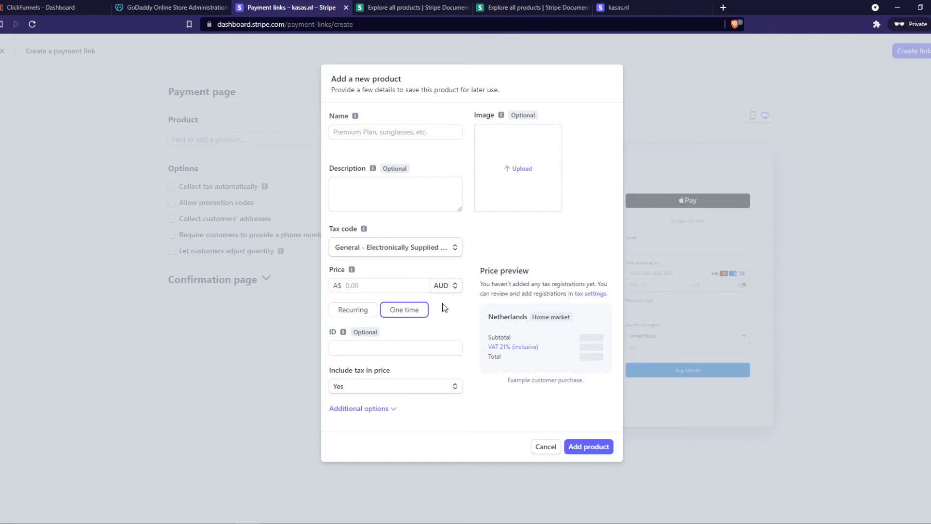
{"action": "mouse_move", "coordinate": [352, 150]}
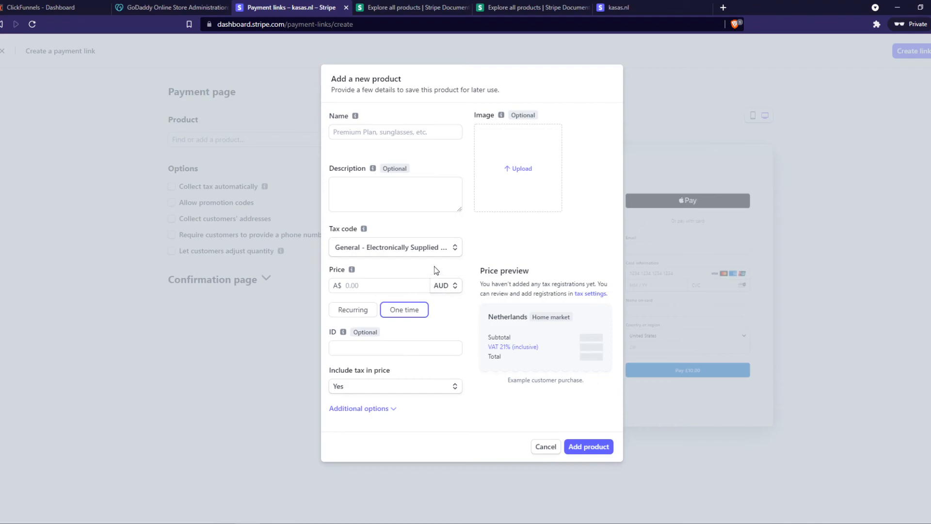
{"action": "mouse_move", "coordinate": [436, 285]}
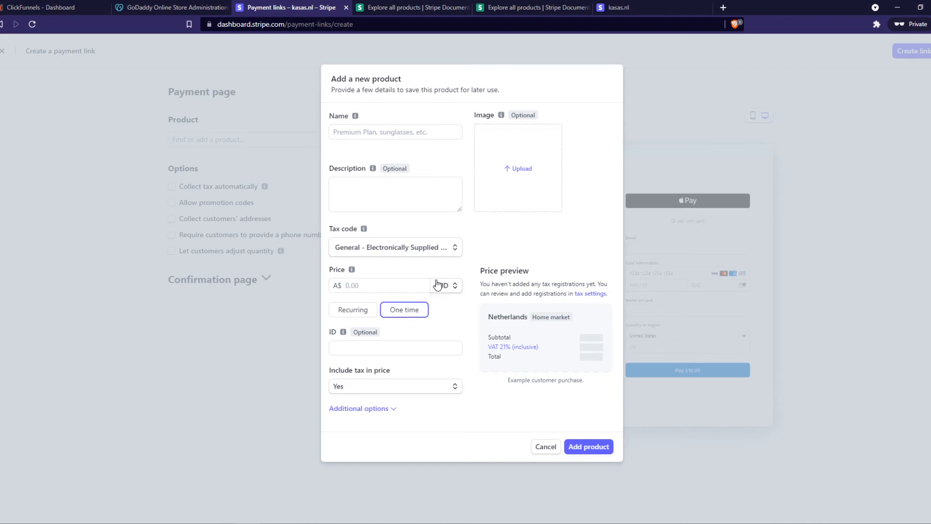